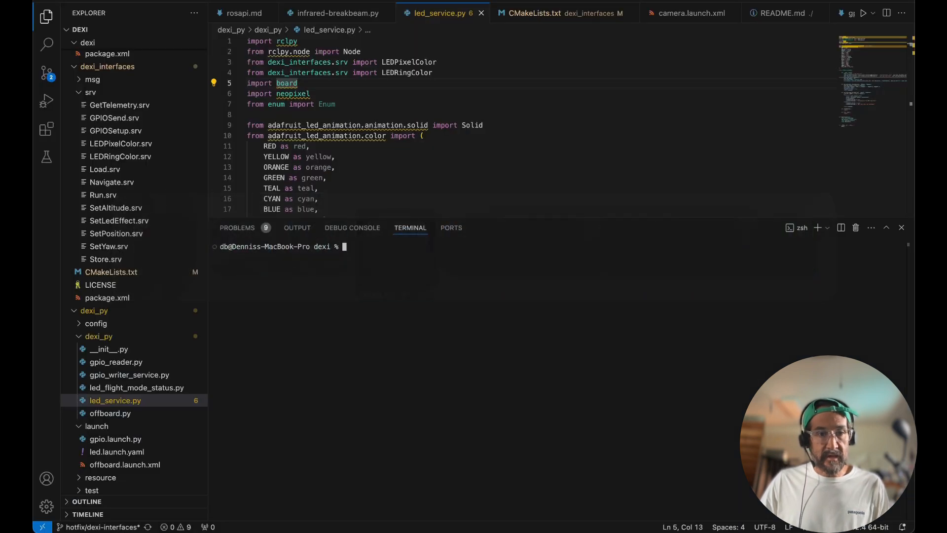
Run the droneblocks container with docker run, mapping port 6080 to 80 with unconfined seccomp and 512m shm
text(docker run -p 6080:80 --security-opt seccomp=unconfined --shm-size=512m droneblocks/dexi-px4-sitl:latest)
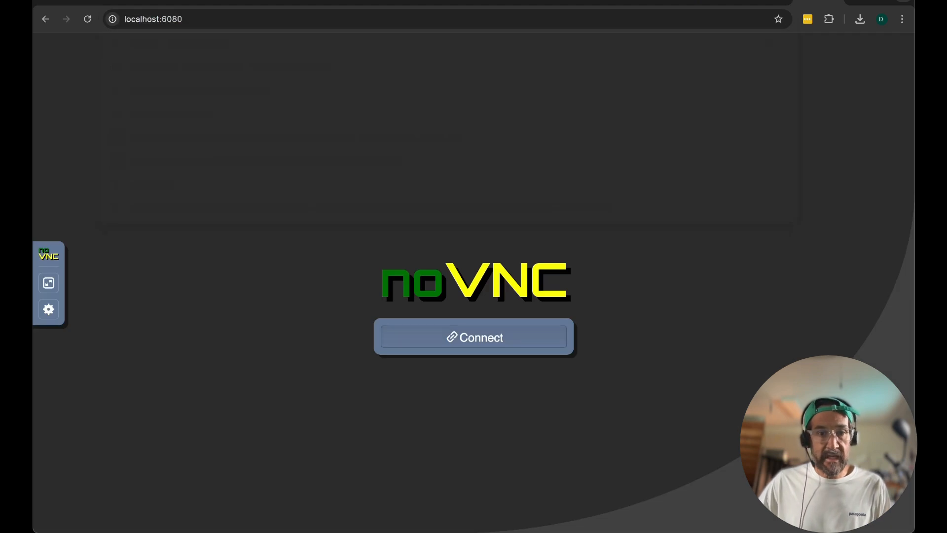
Connect to the desktop, run the gz SITL build, then stop it and cd back up to the px4 folder
click(475, 337)
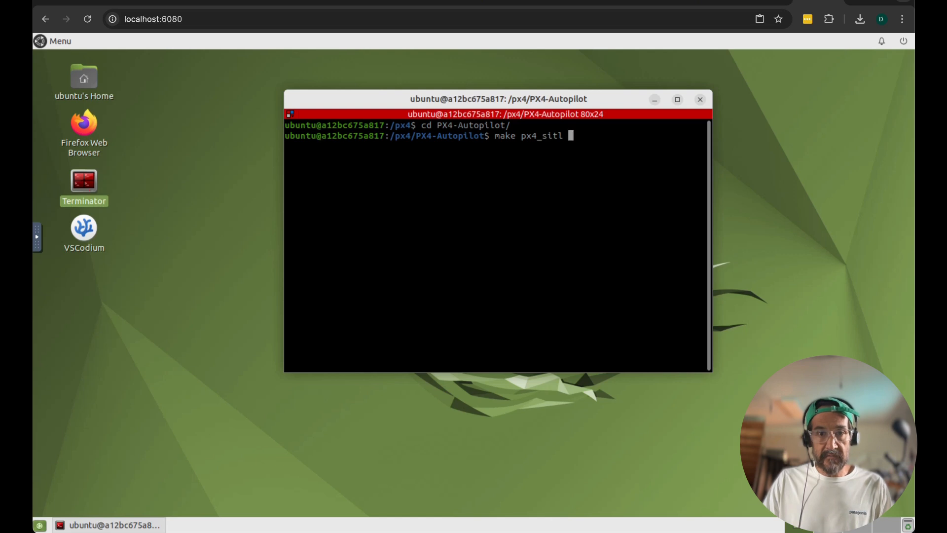
text(gz_)
text(commander takeoff)
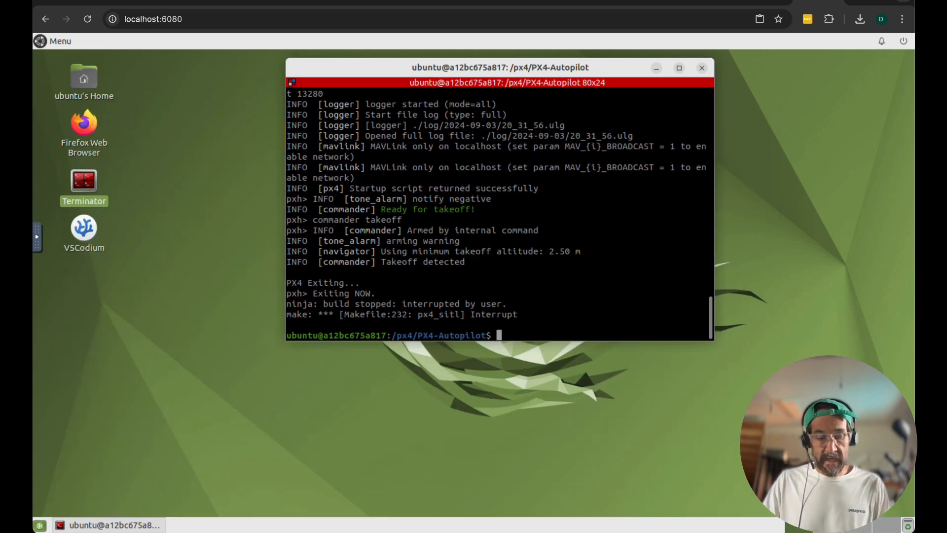
text(cd ..)
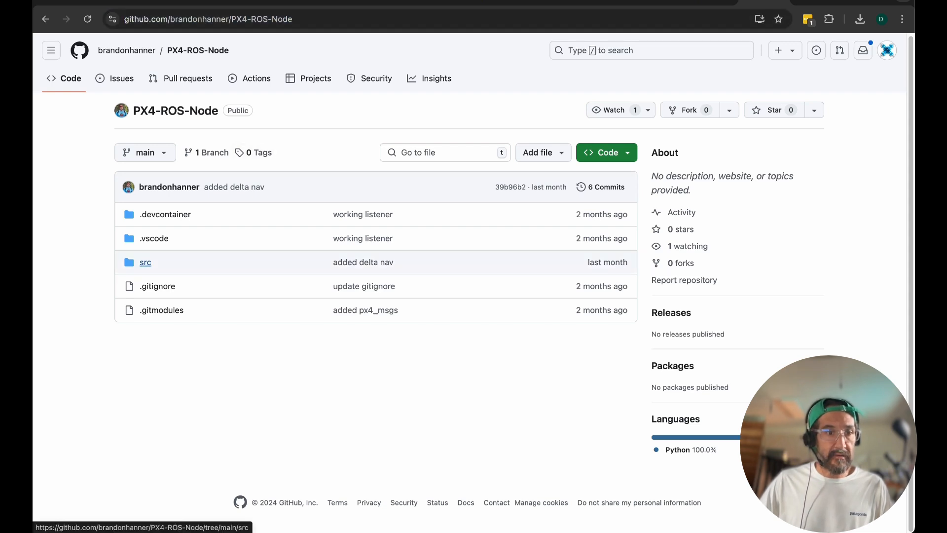
click(145, 262)
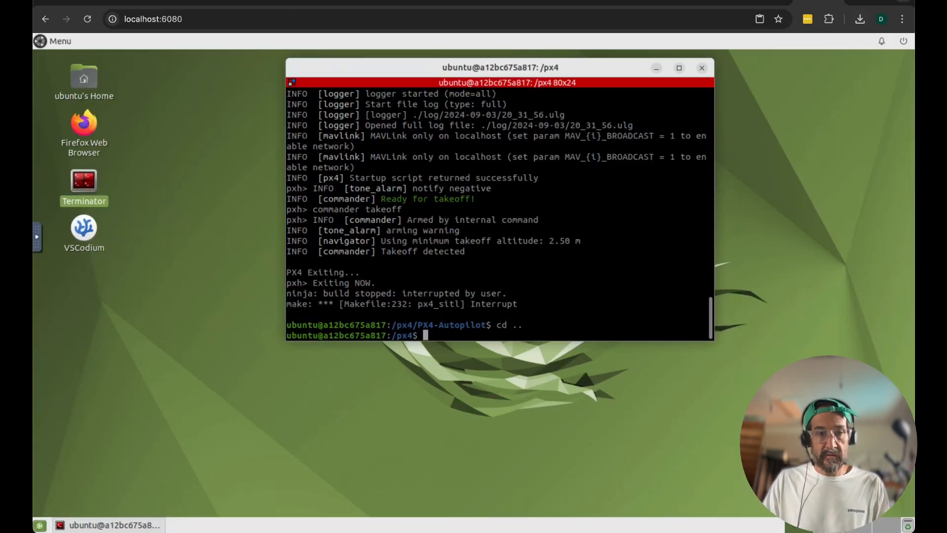
Git clone brandonhanner/PX4-ROS-Node with --recurse-submodules, enter it and run colcon build
text(git clone)
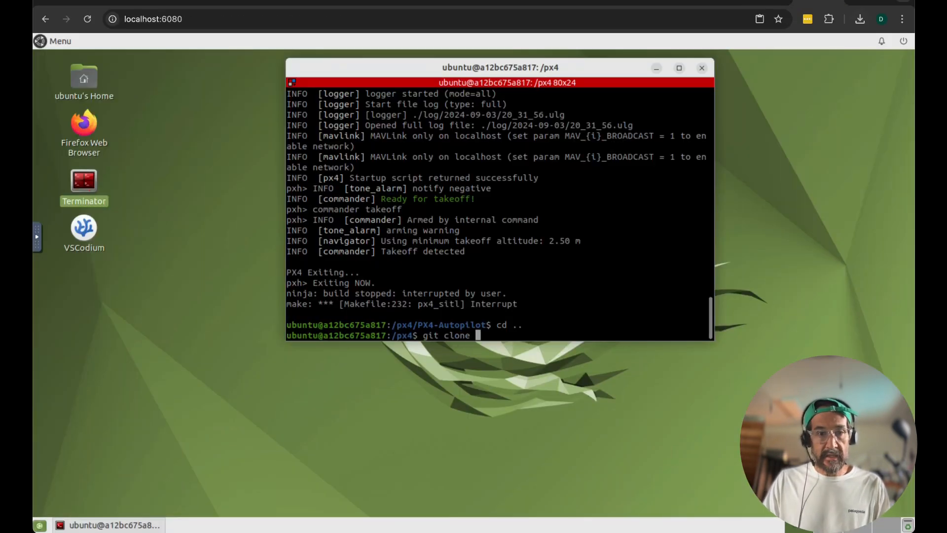
text(--recurse-submod)
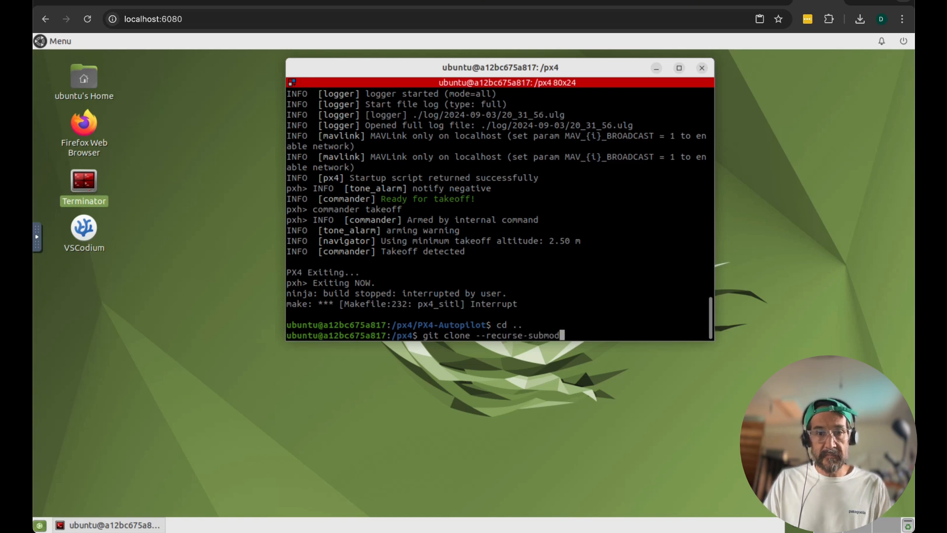
text(https://github.com/brandonhanner/PX4-ROS-Node)
text(cd PX4-)
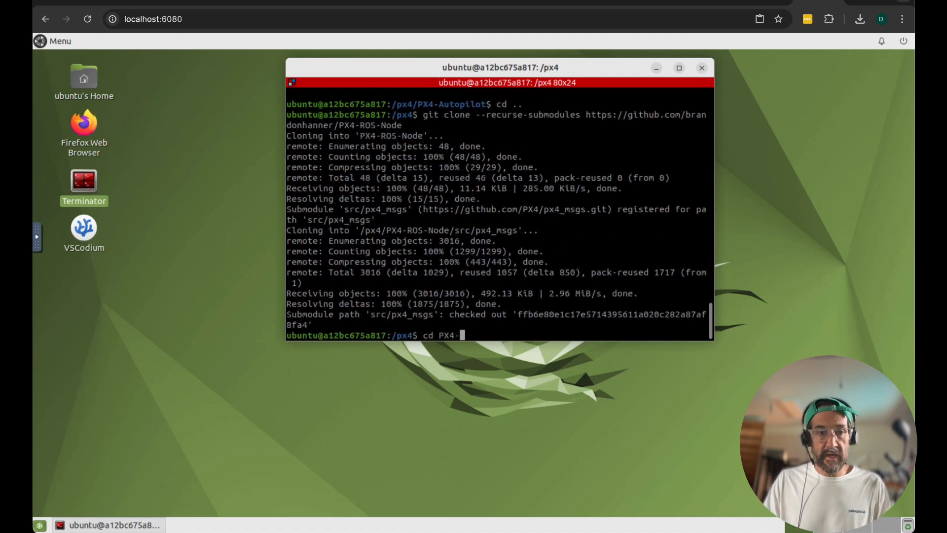
key(Tab)
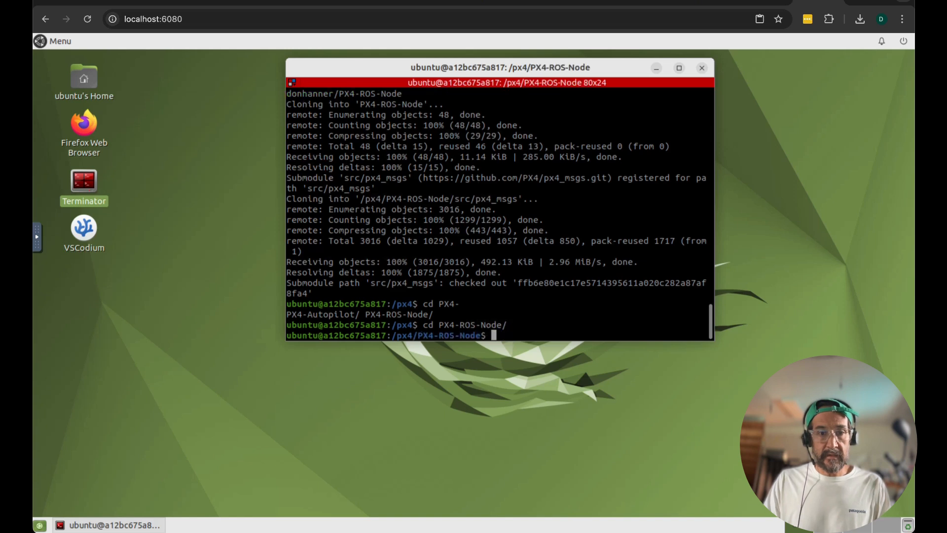
text(colcon build)
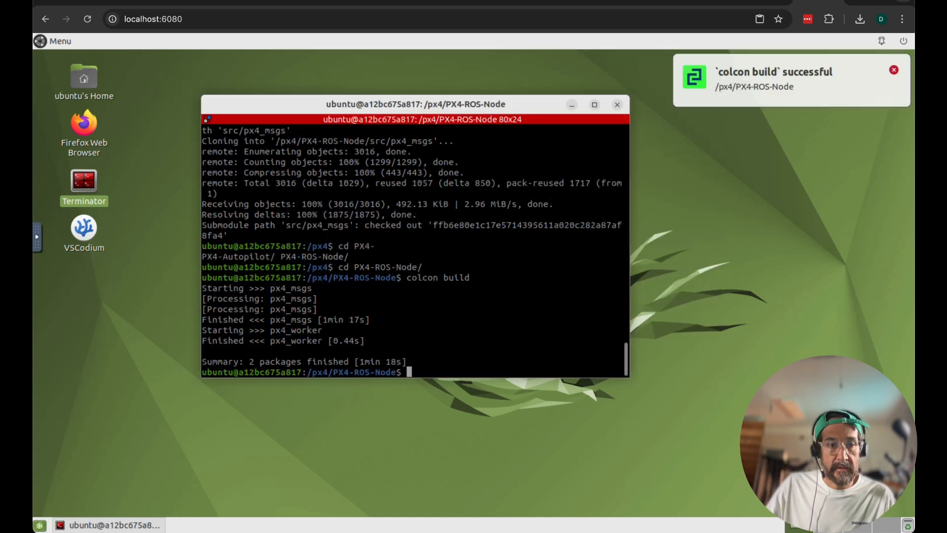
Source install/setup.bash and split the Terminator window vertically into two panes
text(source)
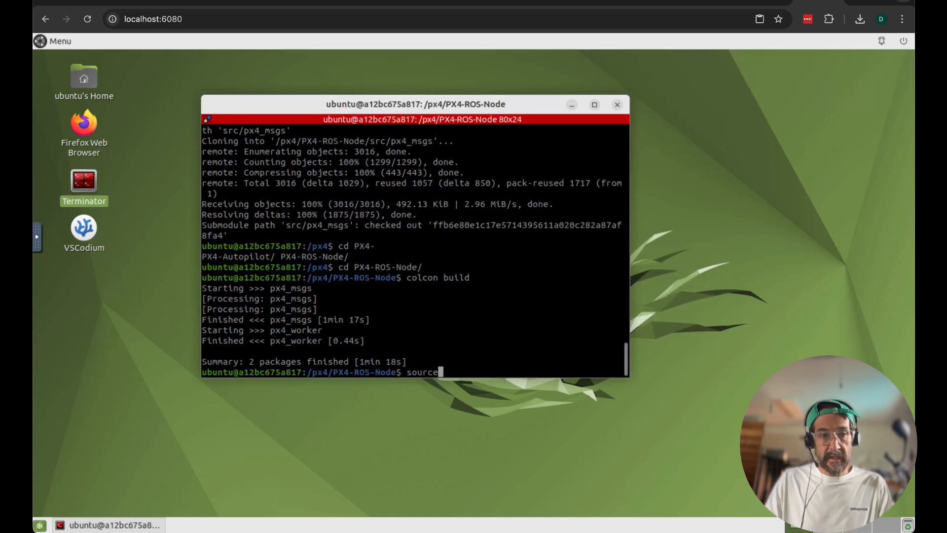
text(install/setup.bash)
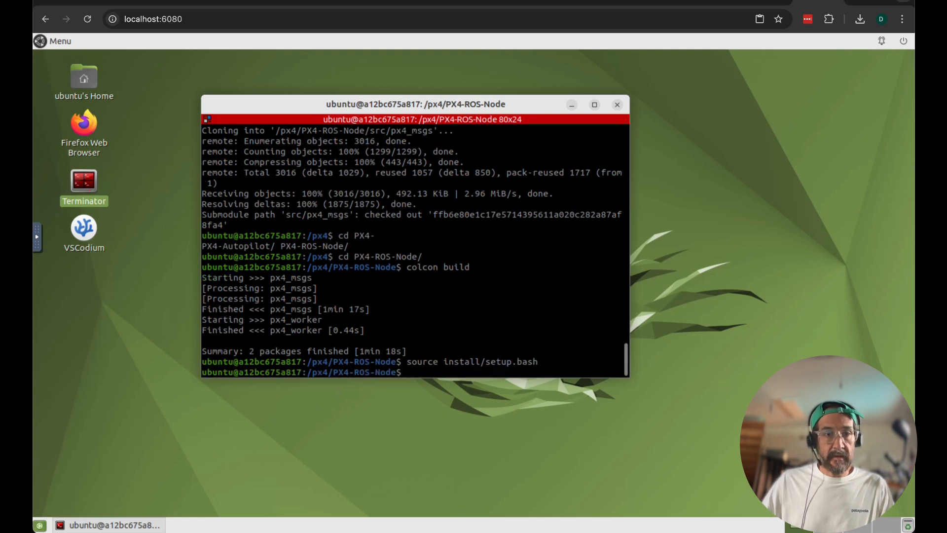
drag(413, 103, 335, 161)
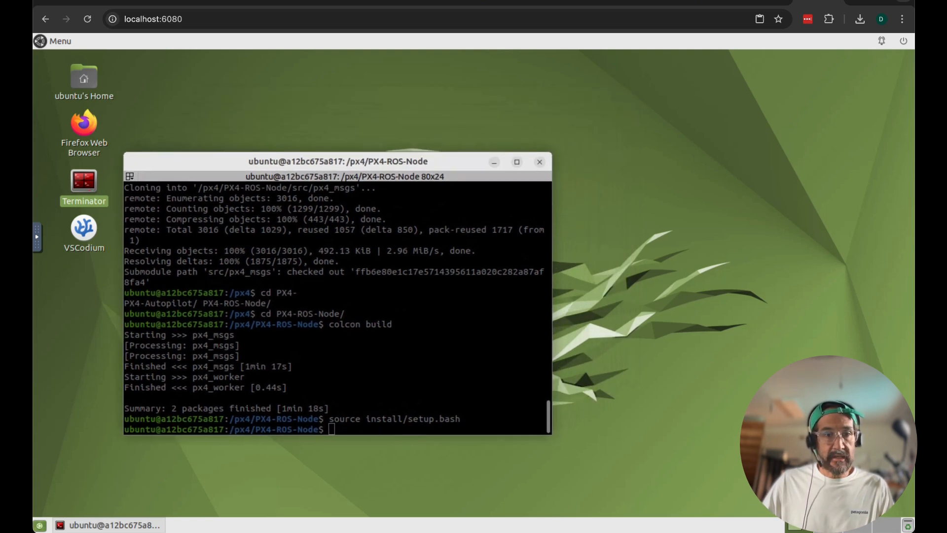
right_click(399, 289)
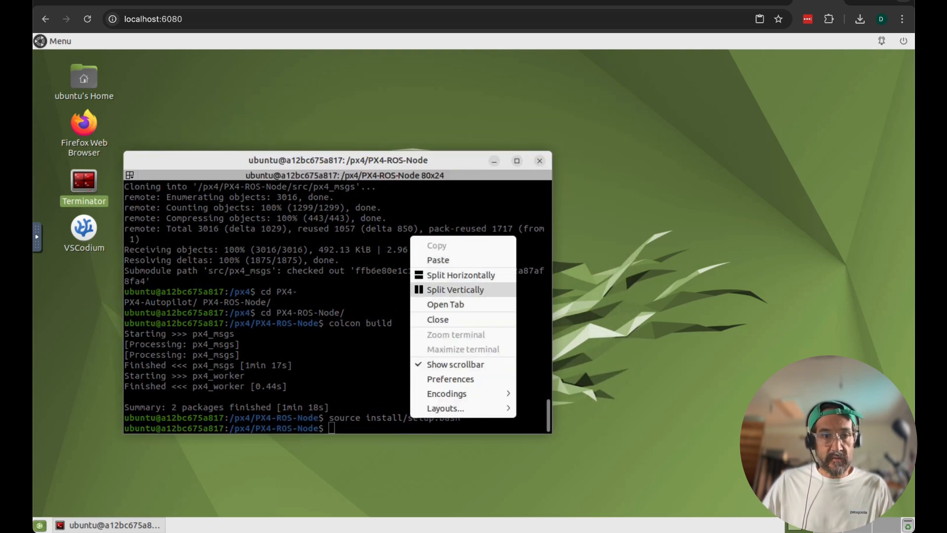
click(455, 290)
text(cd ../PX4-A)
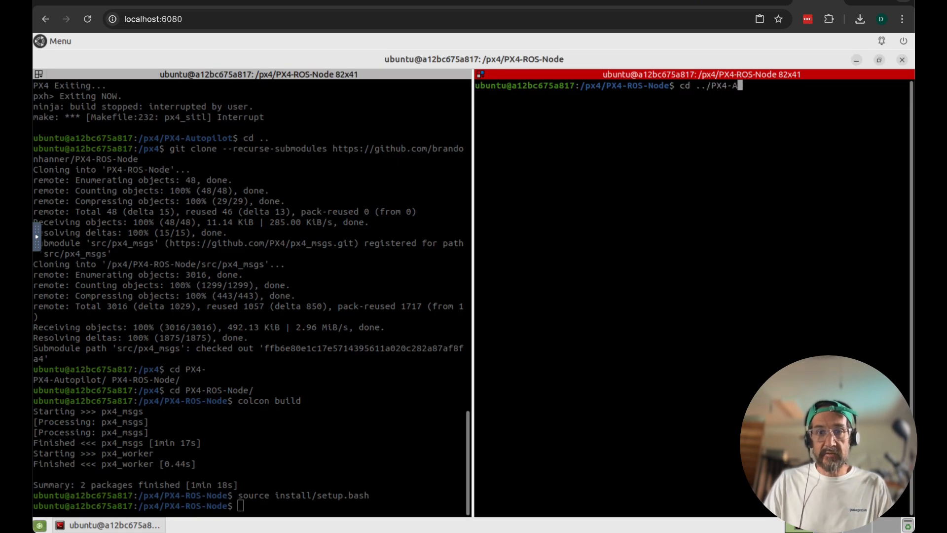
Launch the PX4 Gazebo x500 simulation with make gz_x500 in the new pane
text(make g)
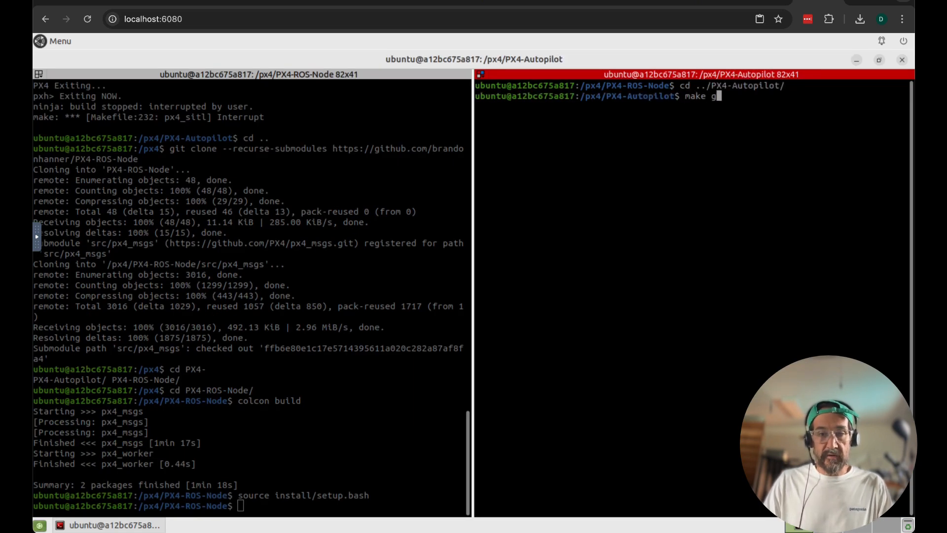
text(z_)
text(M)
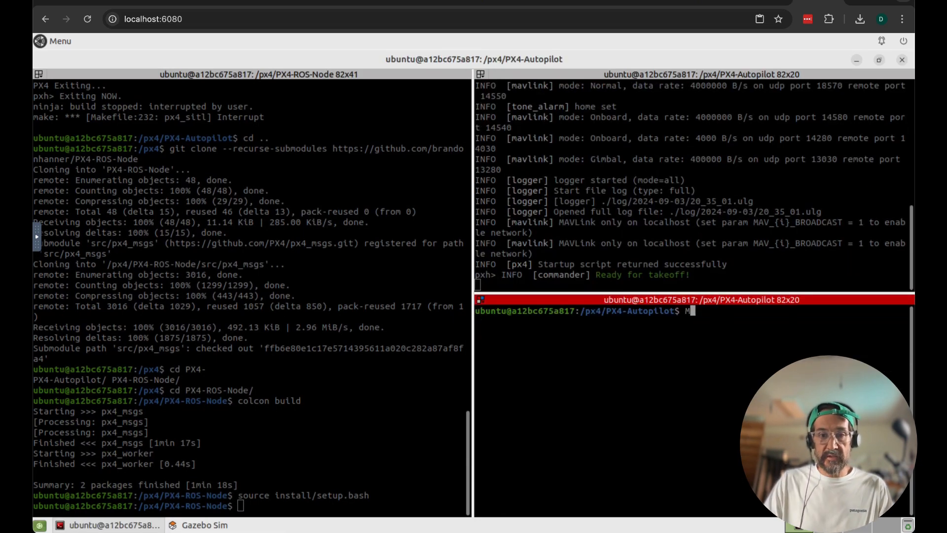
Start MicroXRCEAgent on udp4 port 8888 so PX4 publishes its DDS topics
text(icroXRCEAgent)
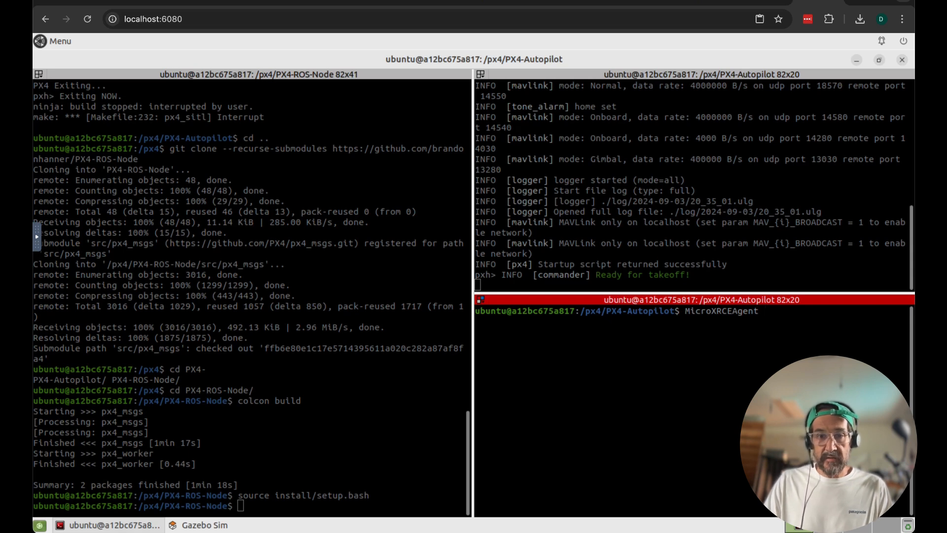
text(udp4 --port 8888)
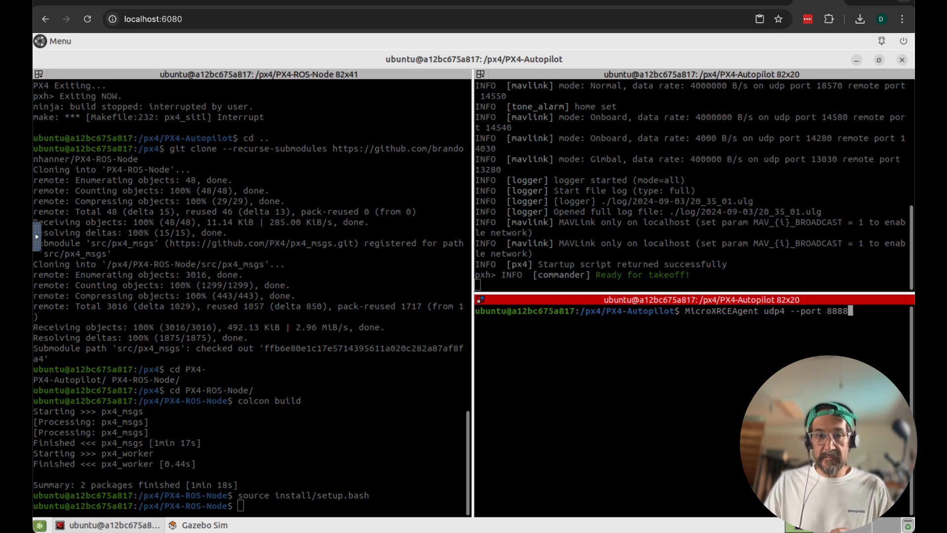
key(Return)
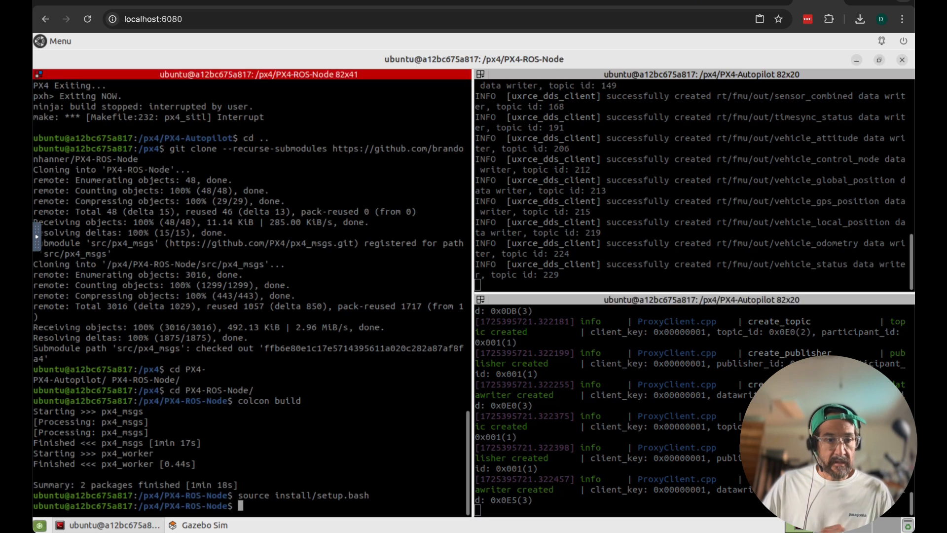
List the ROS 2 topics and run the px4_worker px4_demo node
text(ros)
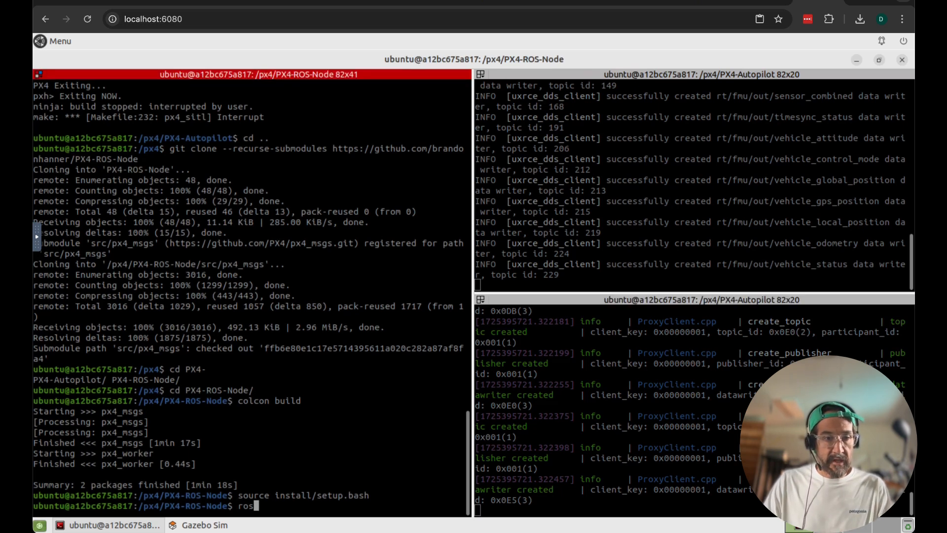
text(2 topic list)
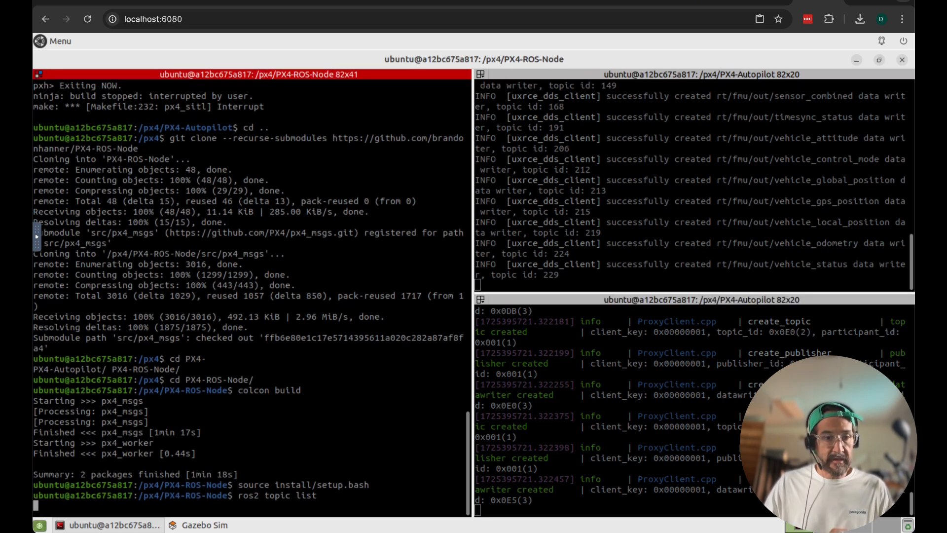
key(Return)
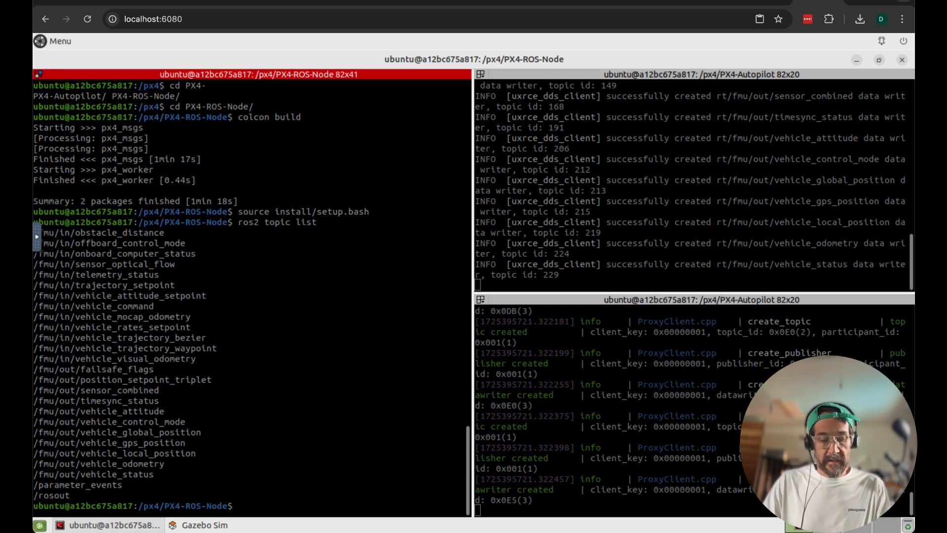
text(ros2 run px)
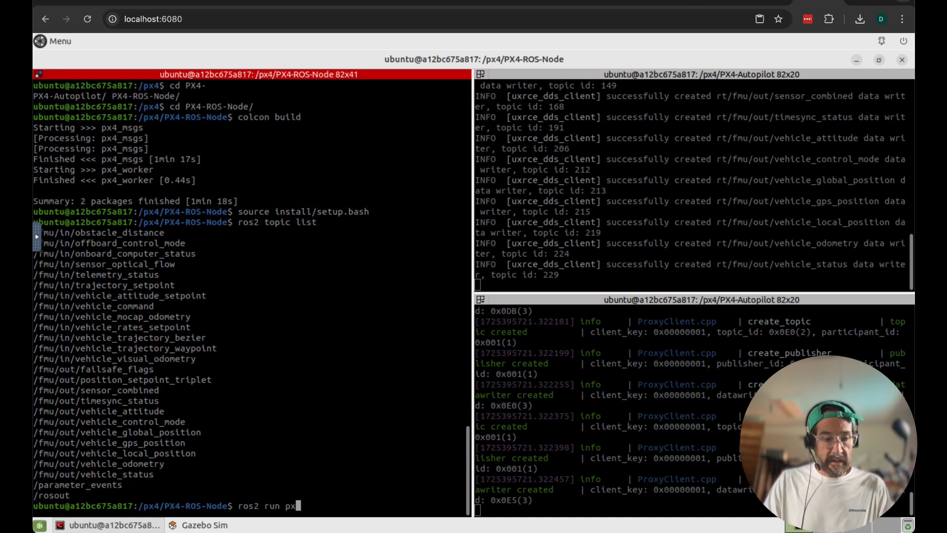
text(4_worker px4_demo)
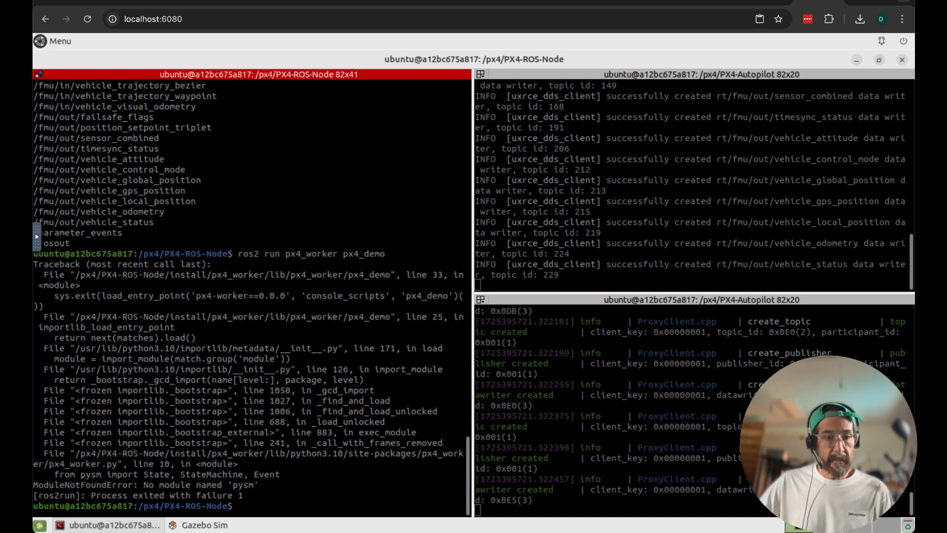
Pip install the missing pysm module and then flask for the demo node
text(pip)
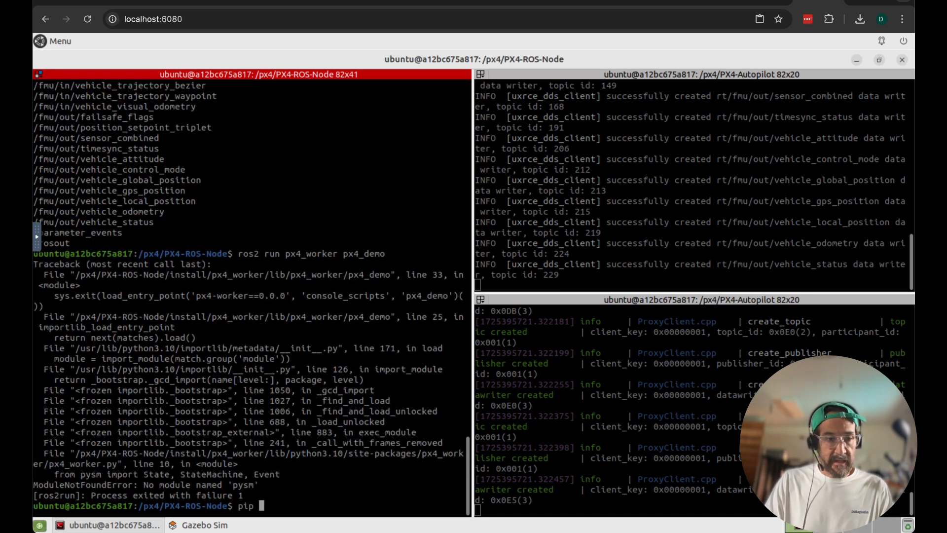
text(install)
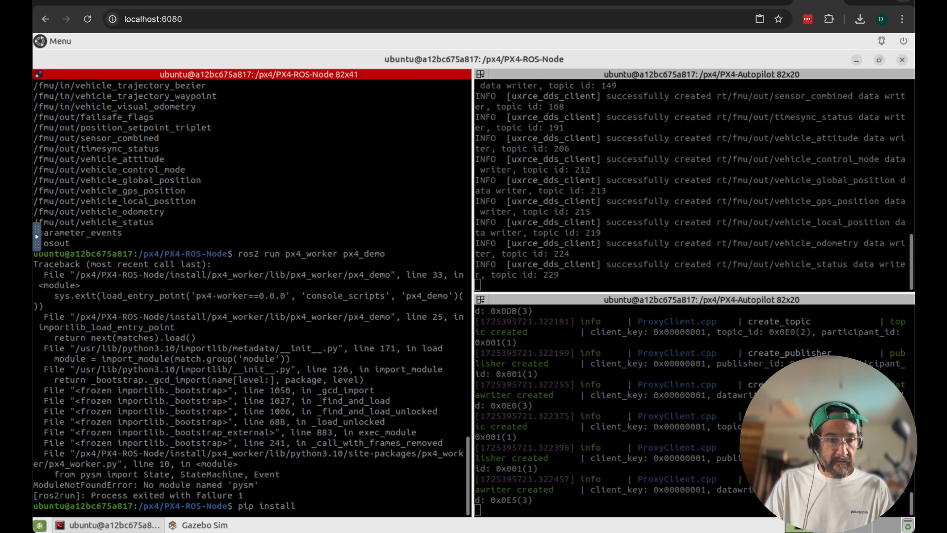
text(pysm)
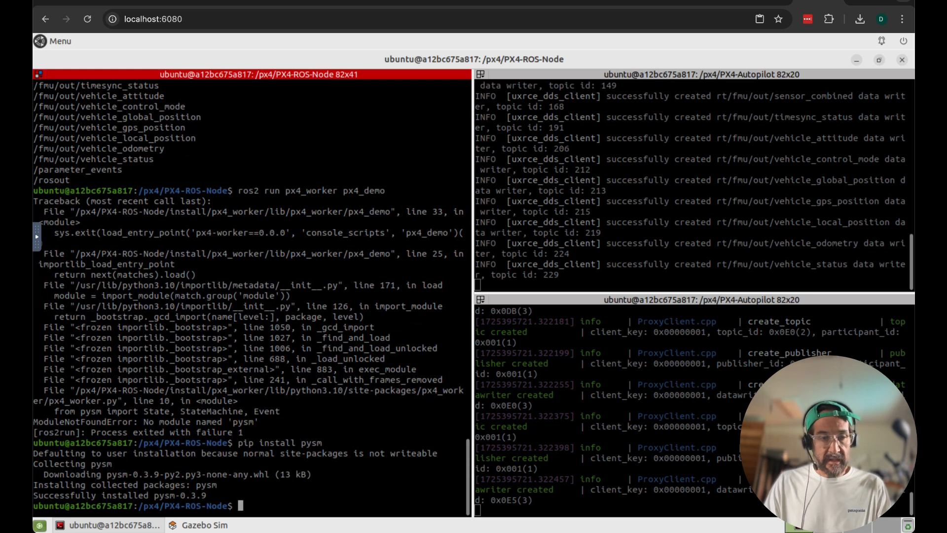
text(pip install fl)
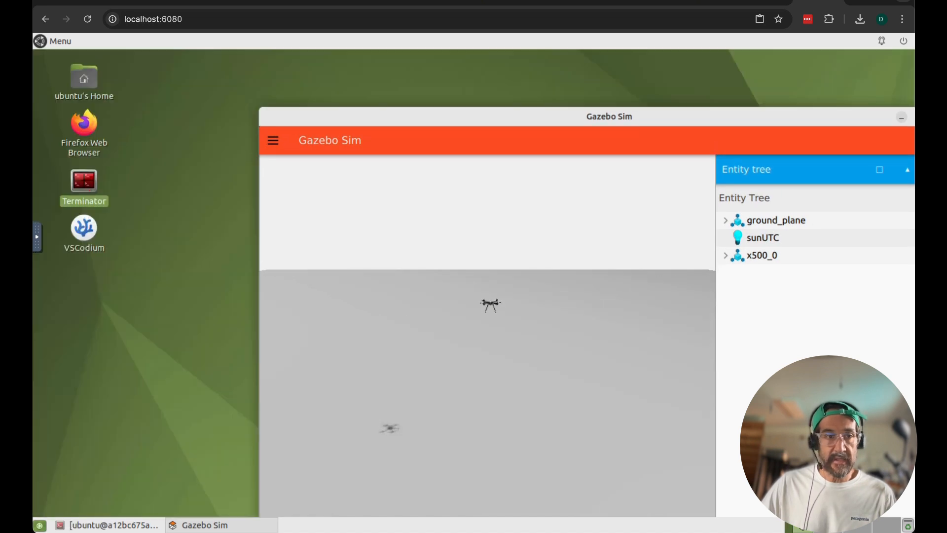
Launch Firefox and load the drone control page at localhost:5000
double_click(84, 125)
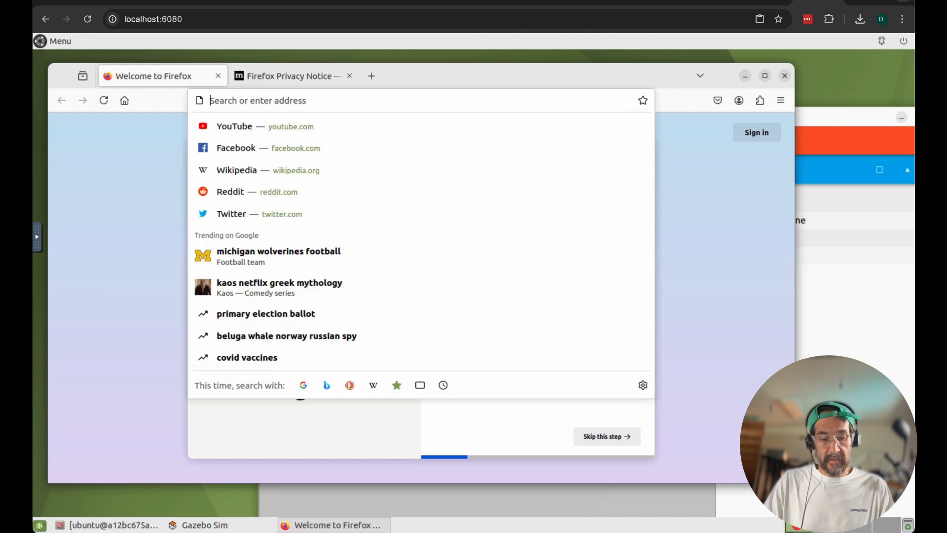
text(localhost:5000)
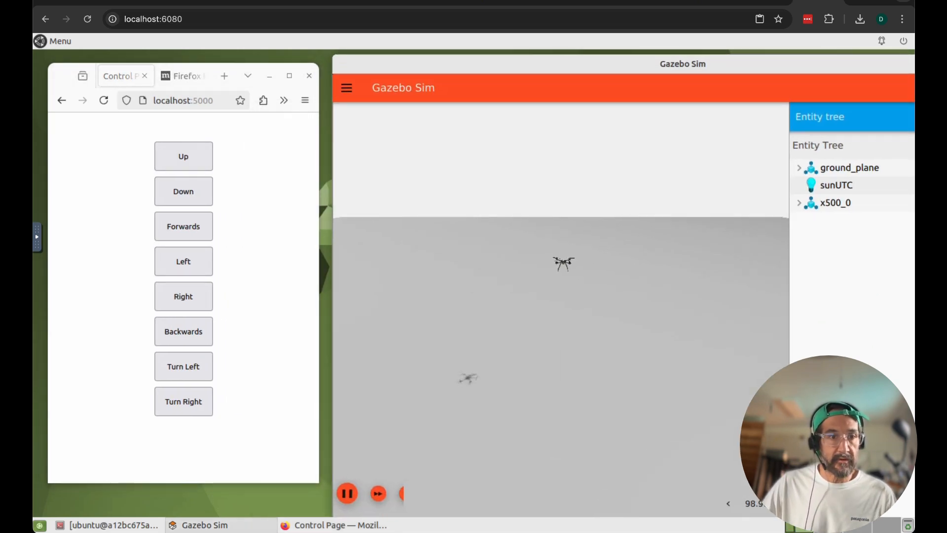
Steer the x500 with the Right, Backwards and Turn Left buttons while watching Gazebo
click(183, 296)
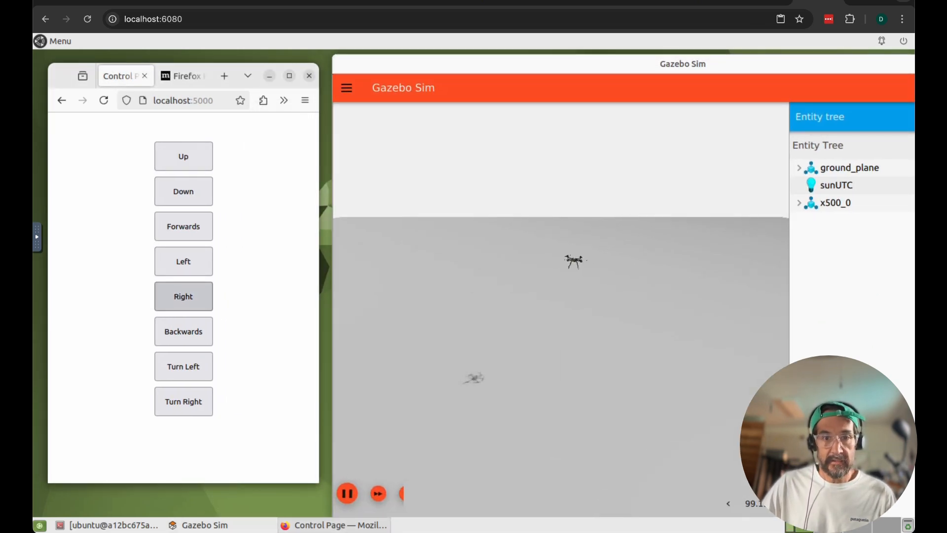
click(183, 331)
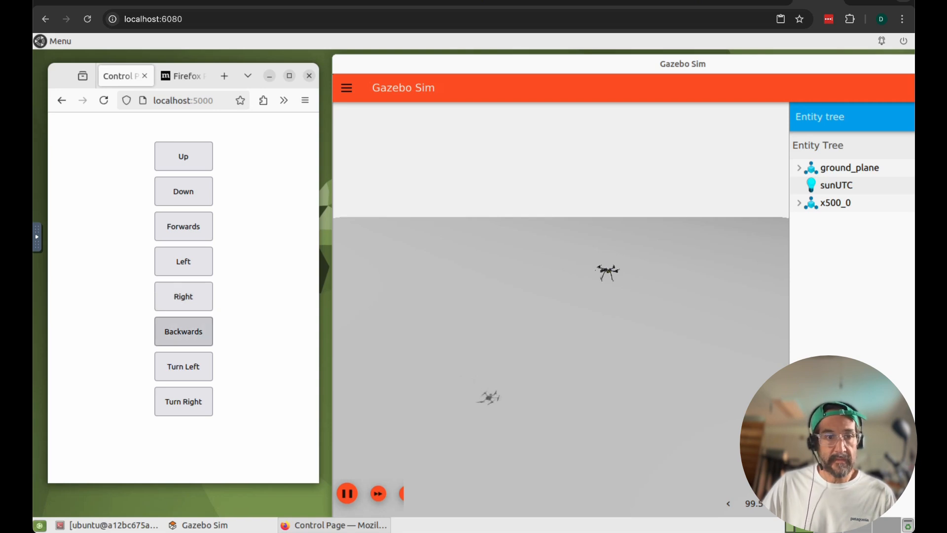
click(184, 260)
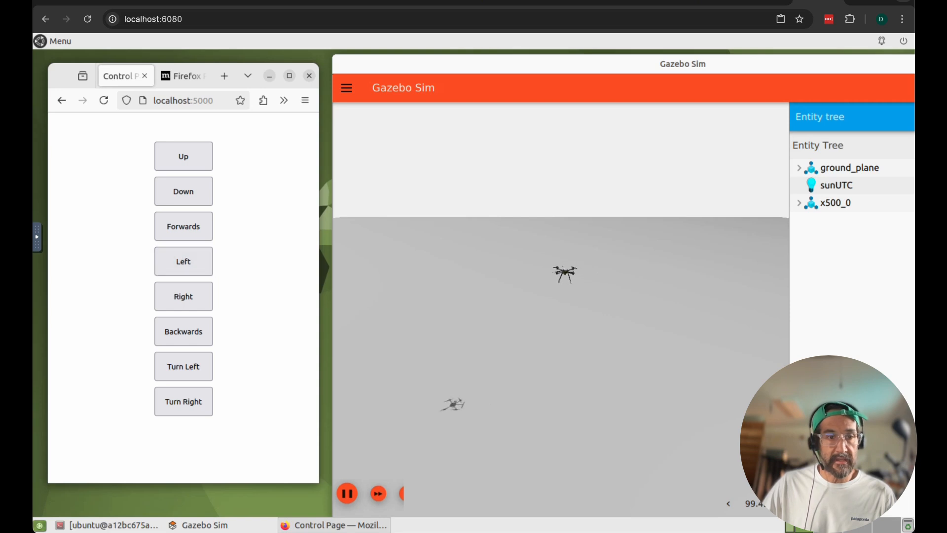
click(183, 367)
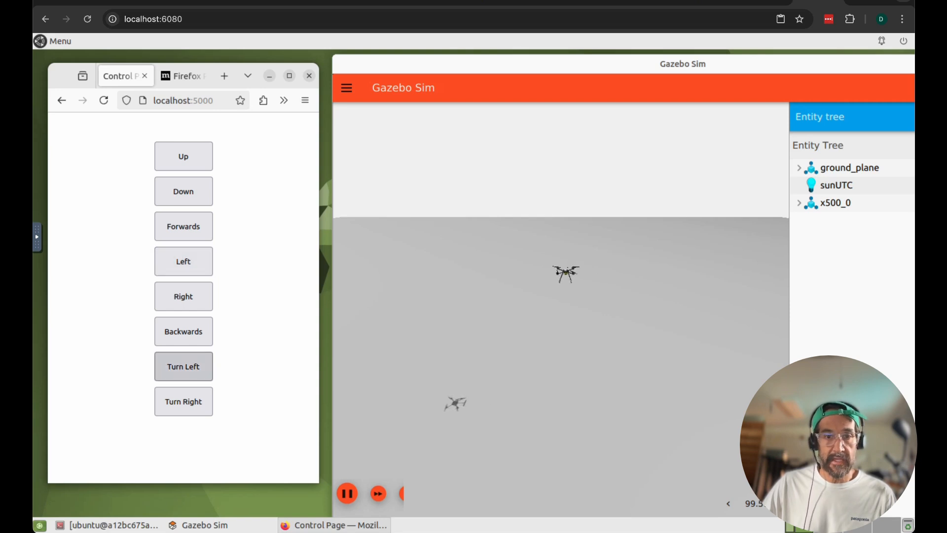